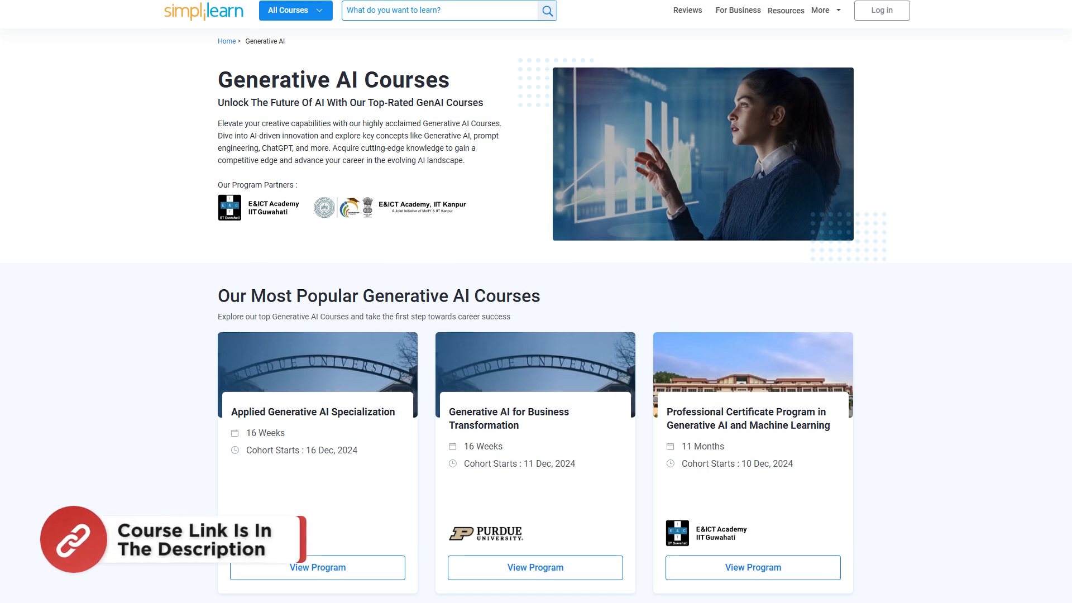
# Scroll through the Google results for 'microsoft copilot' in Safari
pyautogui.scroll(-3)
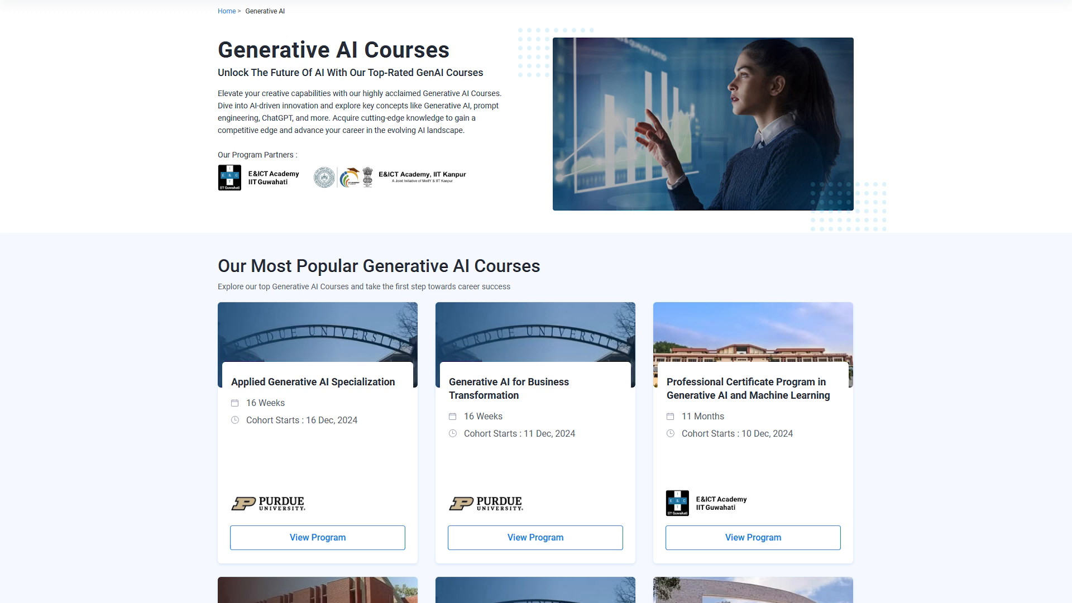
pyautogui.scroll(-3)
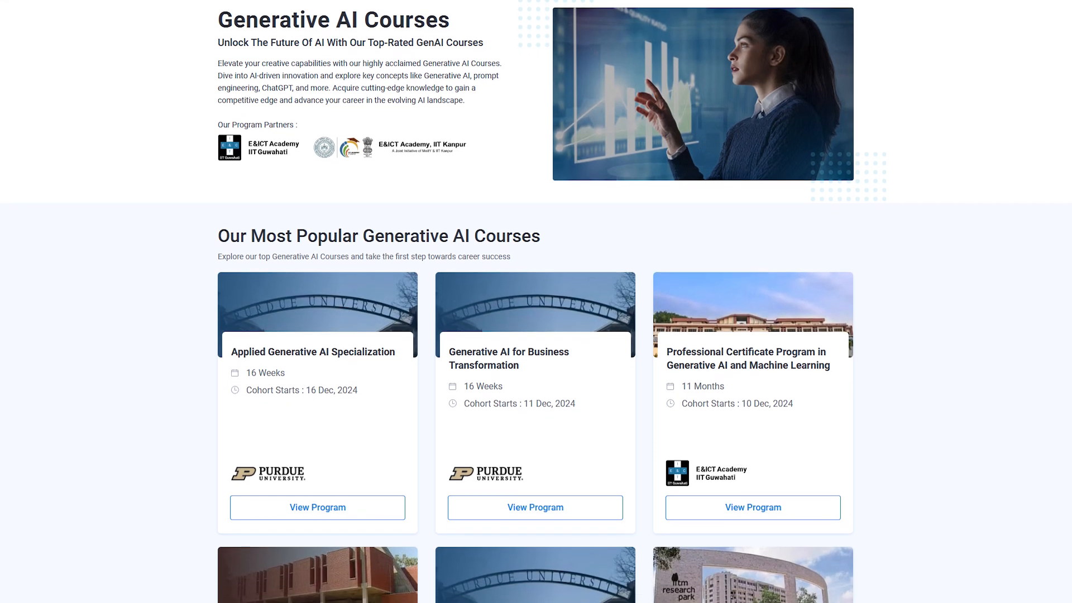
pyautogui.scroll(-3)
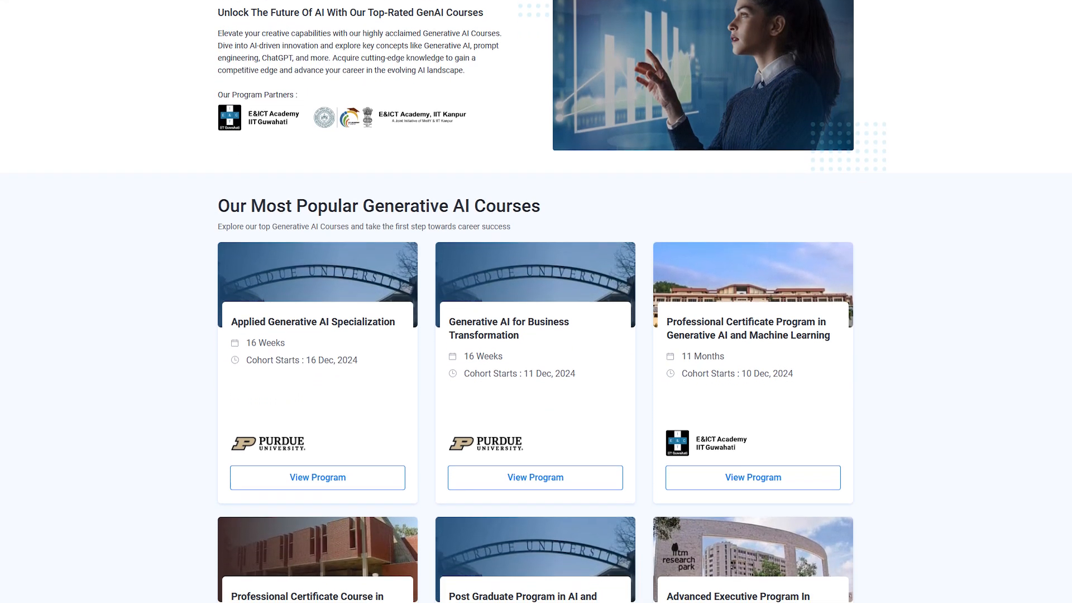
pyautogui.scroll(-3)
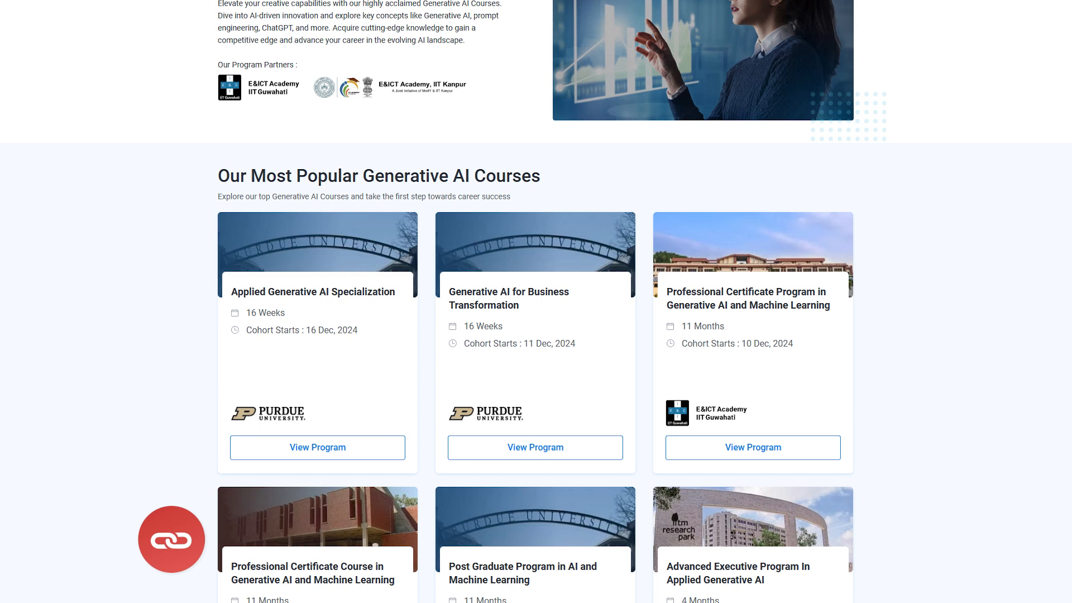
pyautogui.scroll(-3)
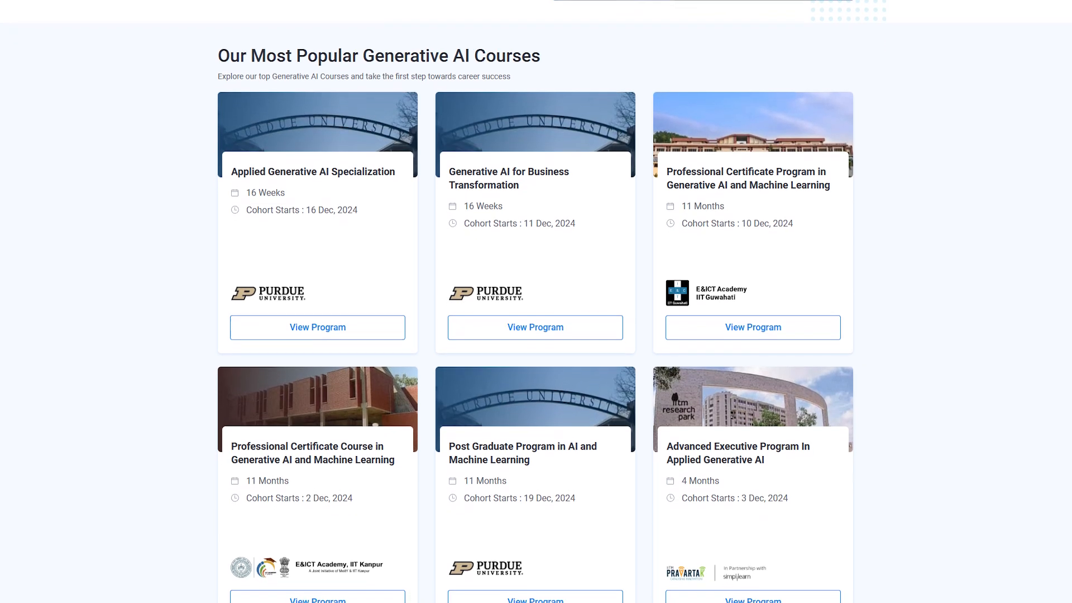
pyautogui.scroll(3)
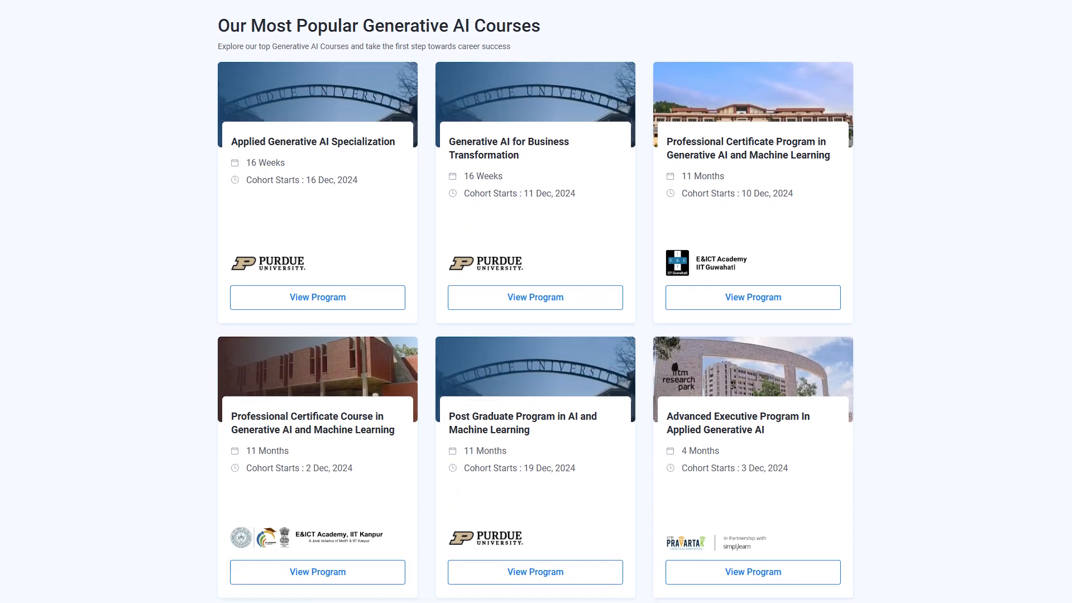
pyautogui.scroll(-3)
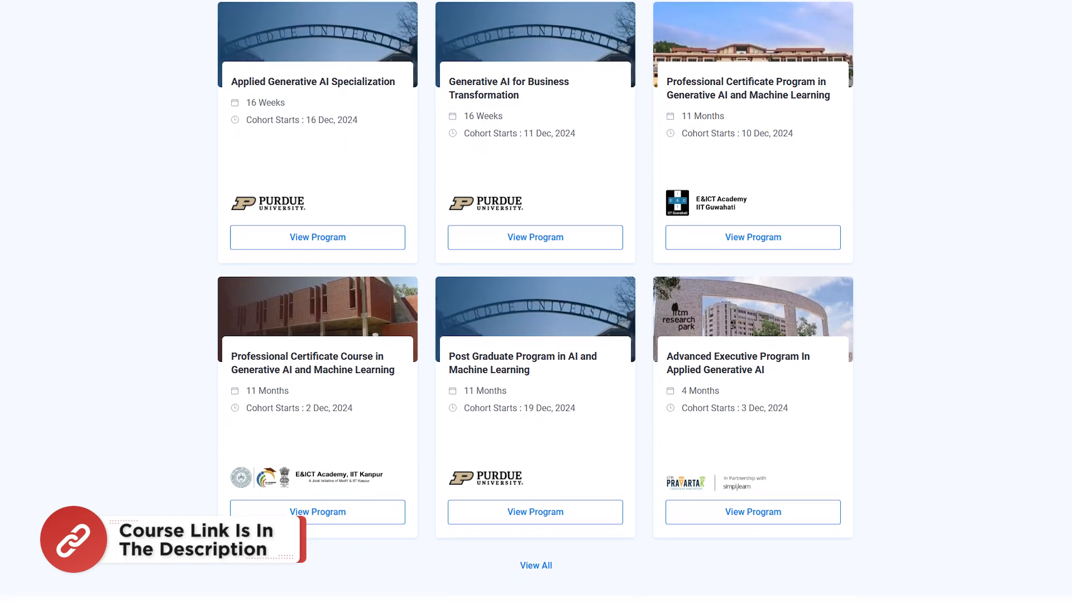
pyautogui.scroll(3)
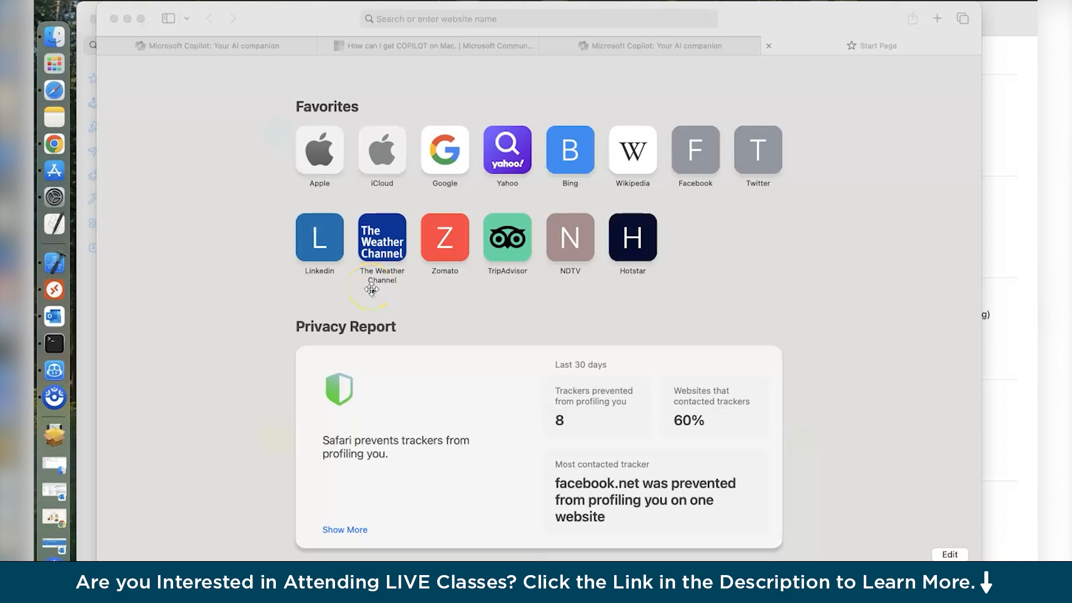
pyautogui.moveTo(411, 18)
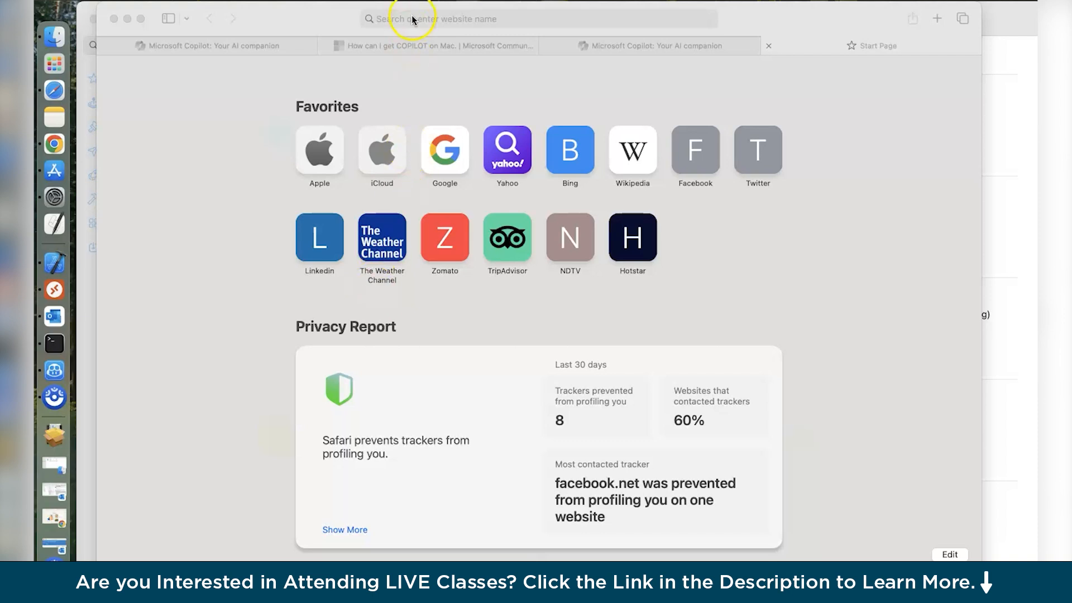
pyautogui.moveTo(412, 18)
pyautogui.write('microsoft copilot')
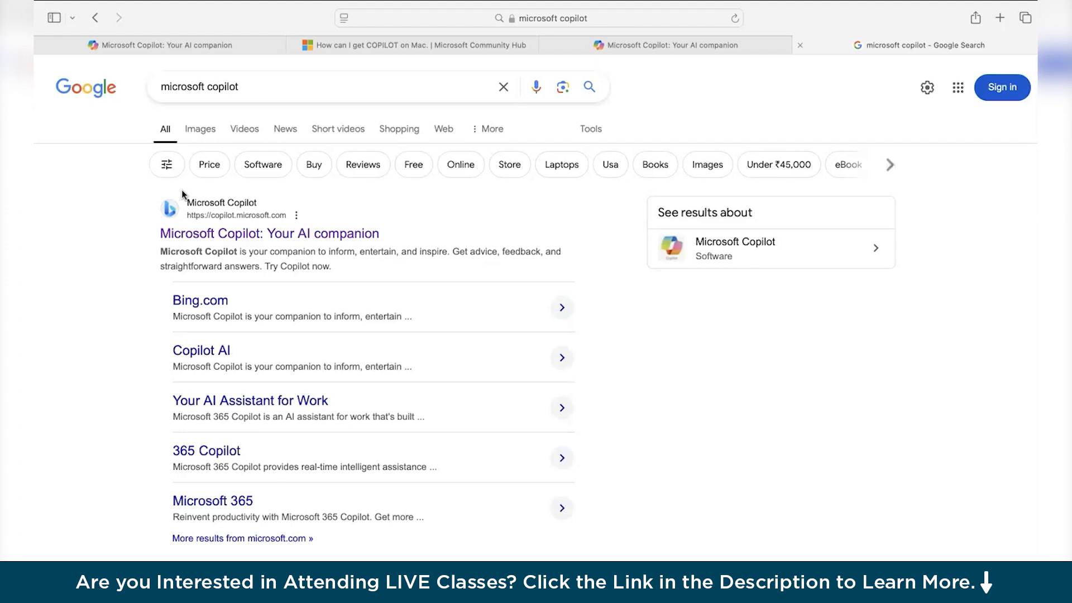
pyautogui.scroll(-3)
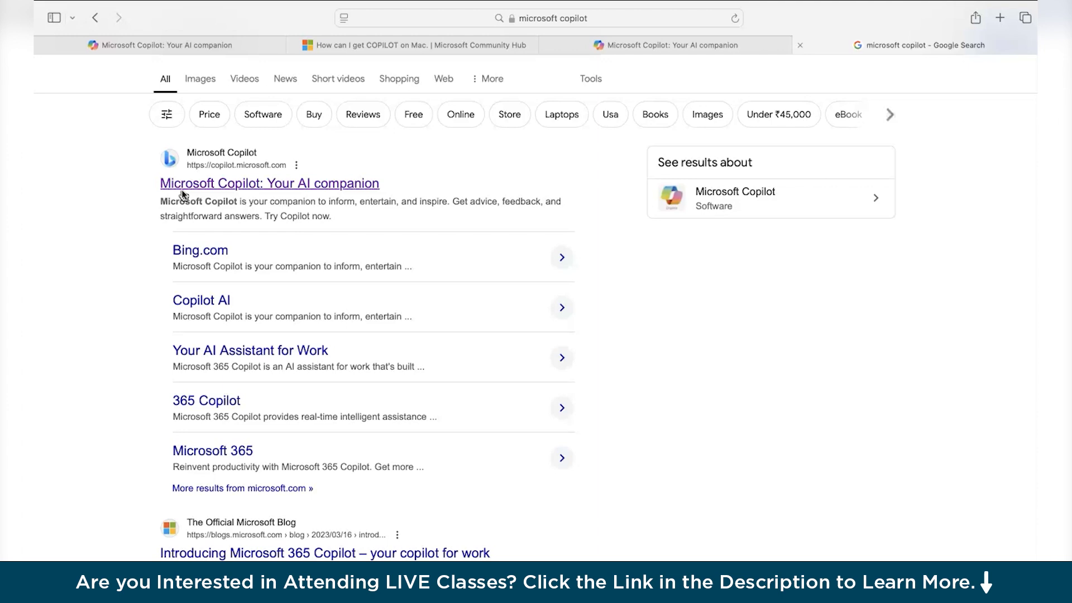
pyautogui.scroll(-3)
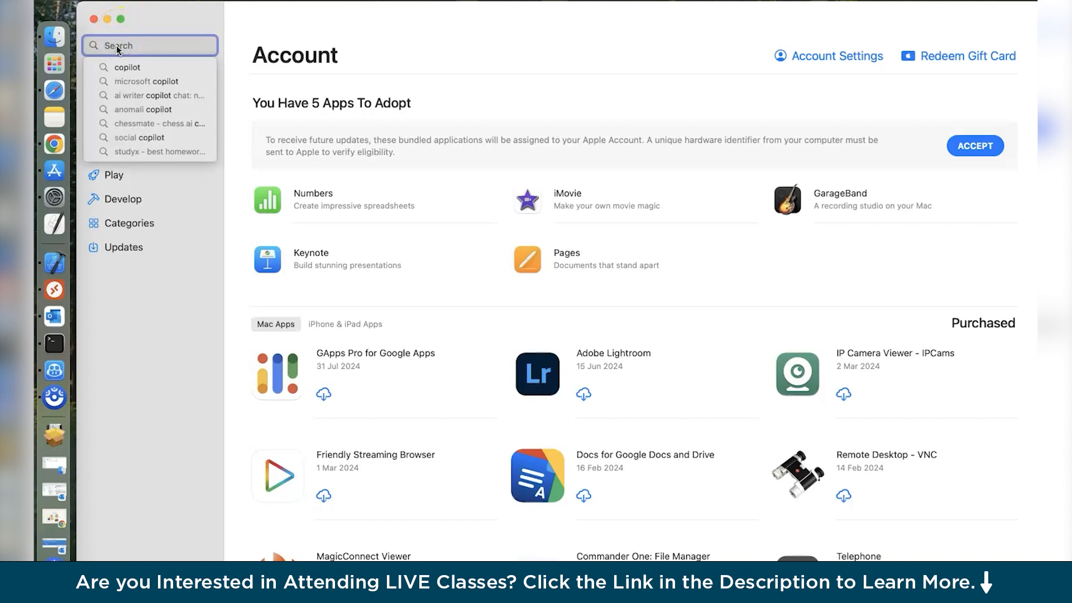
# Search the App Store for Microsoft 365 and browse its bundle page of six apps
pyautogui.write('microsoft 365')
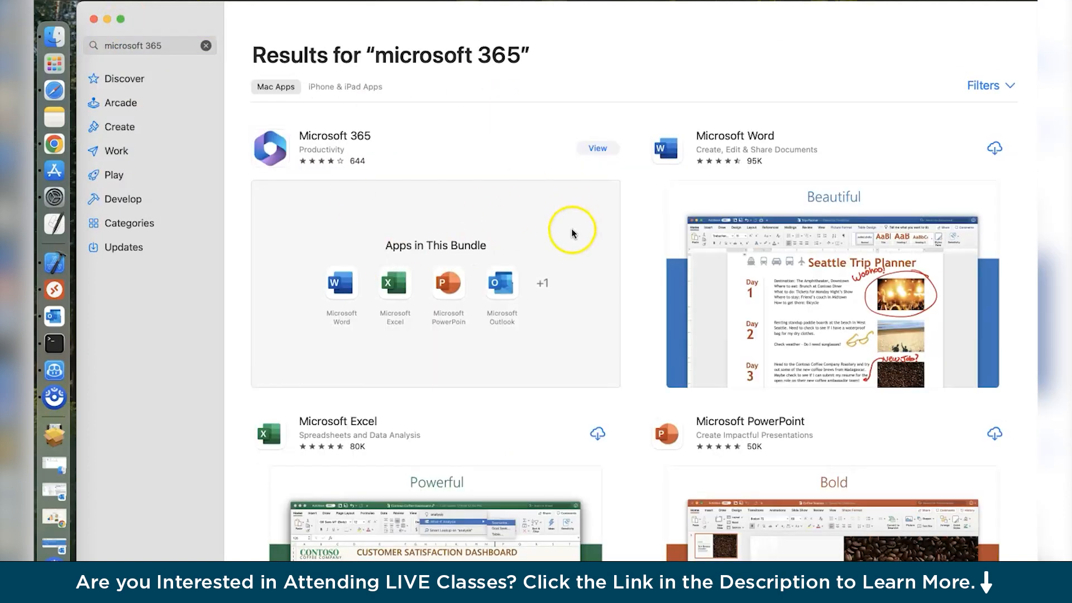
pyautogui.click(597, 147)
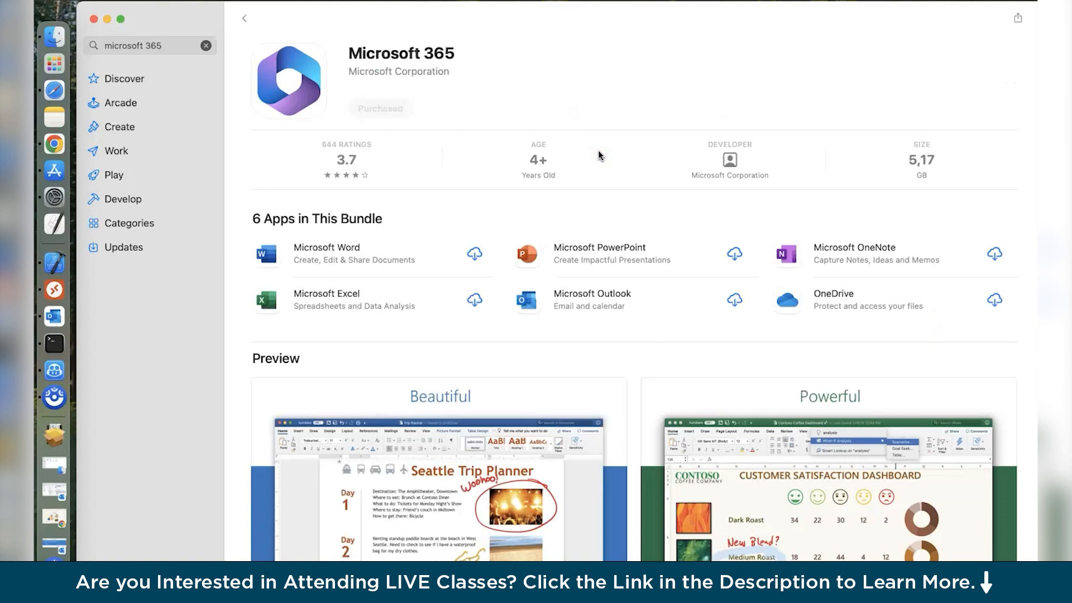
pyautogui.scroll(-3)
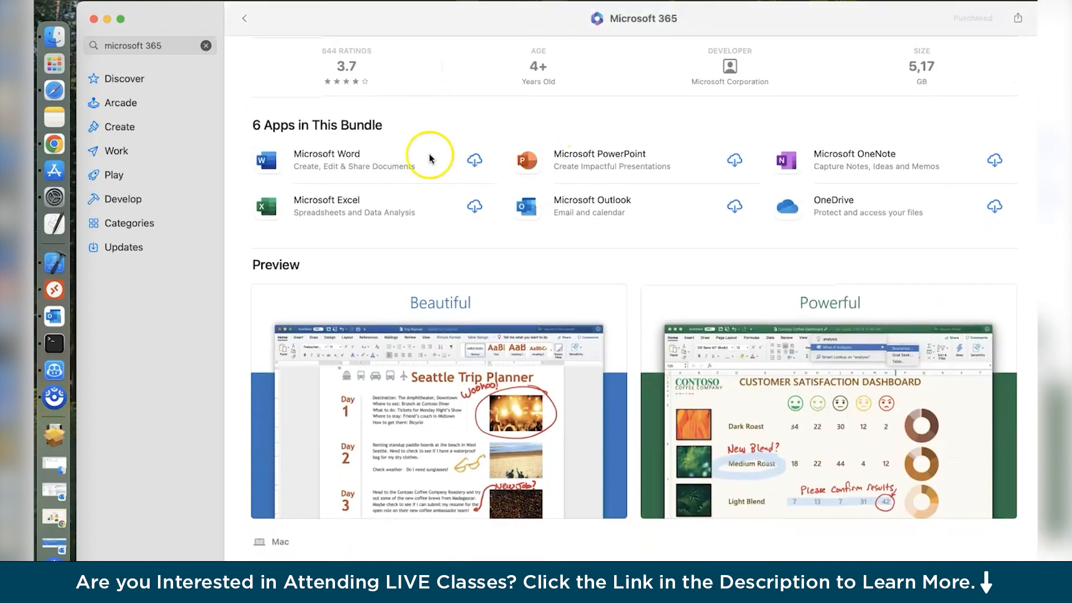
pyautogui.moveTo(636, 190)
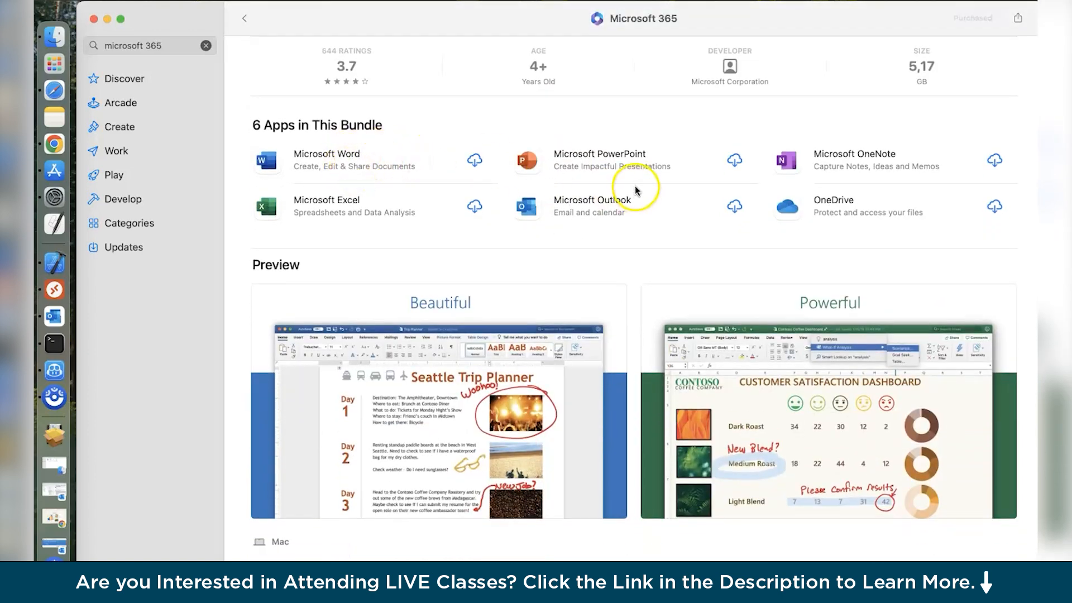
pyautogui.moveTo(819, 212)
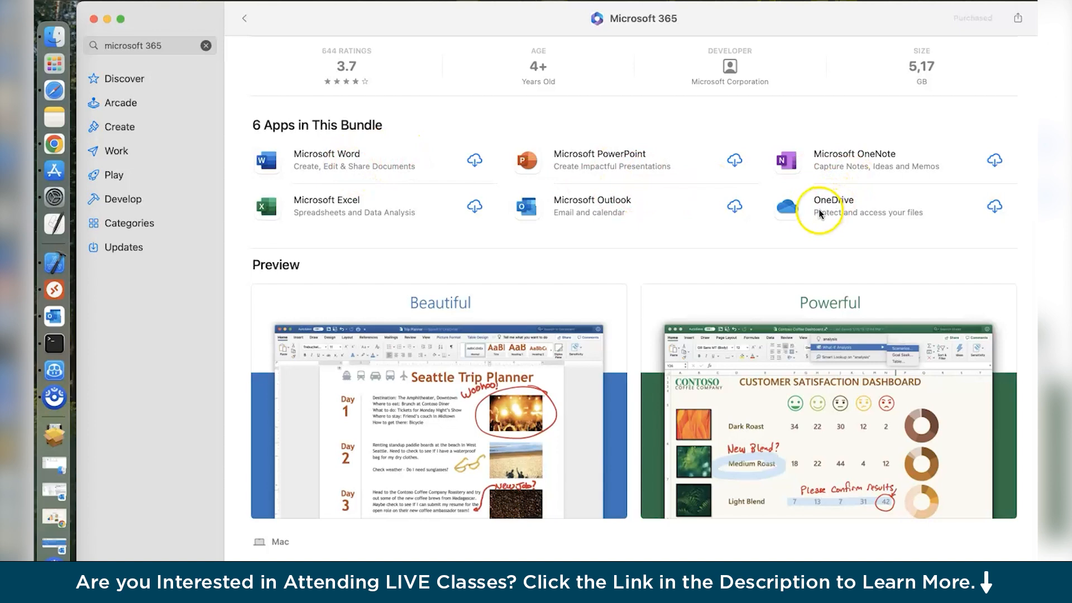
pyautogui.moveTo(496, 214)
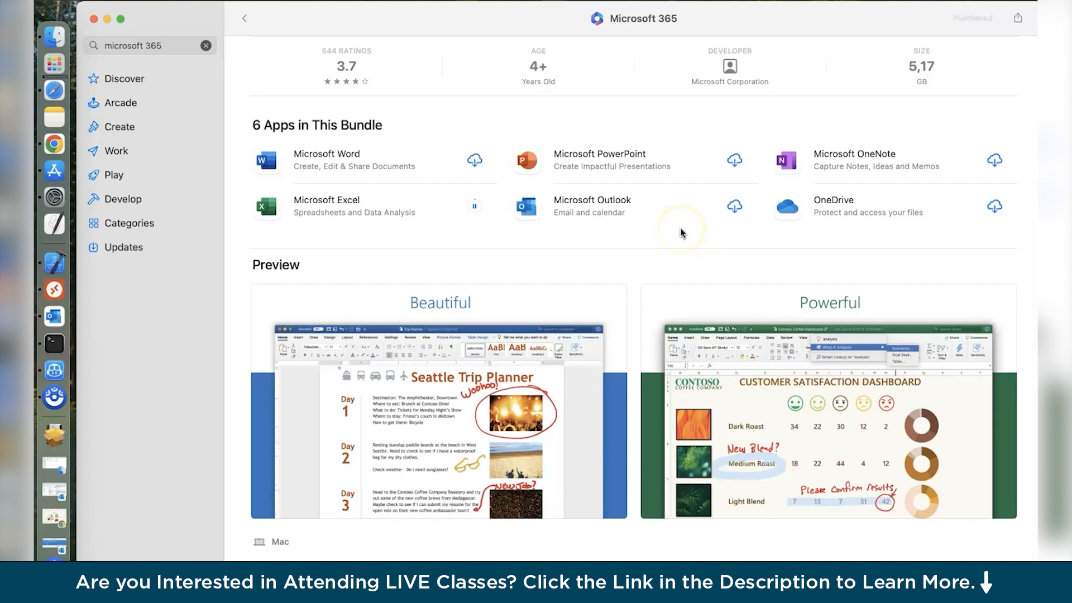
pyautogui.moveTo(636, 305)
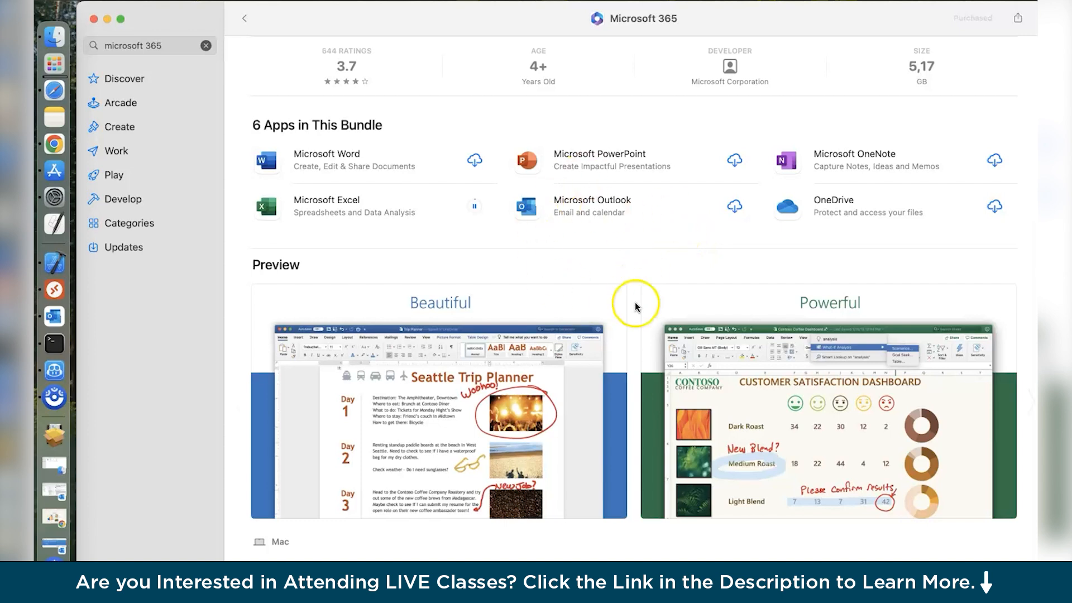
pyautogui.moveTo(577, 275)
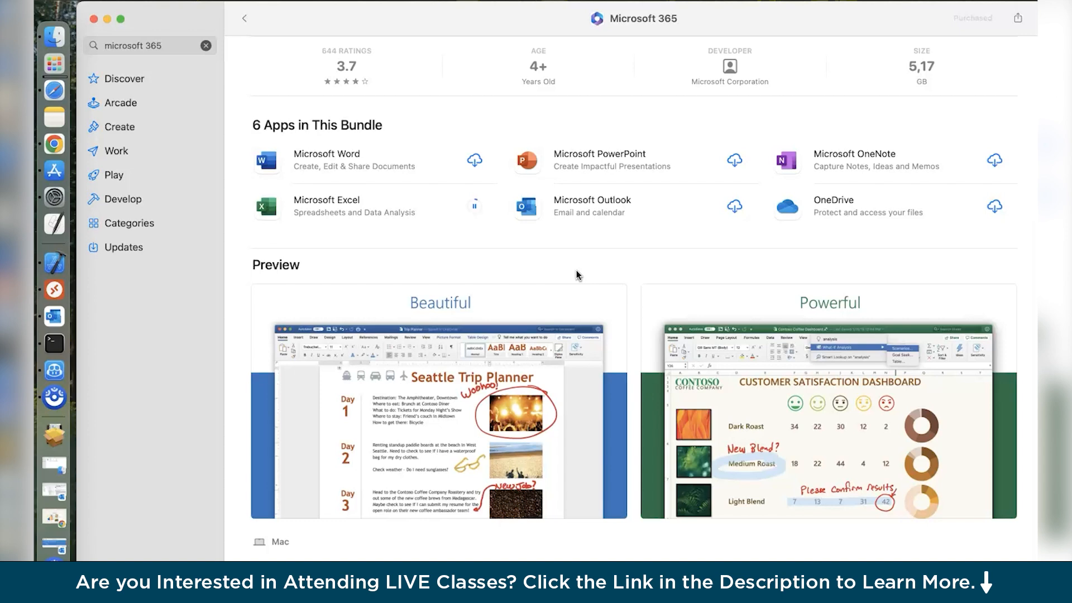
pyautogui.moveTo(121, 79)
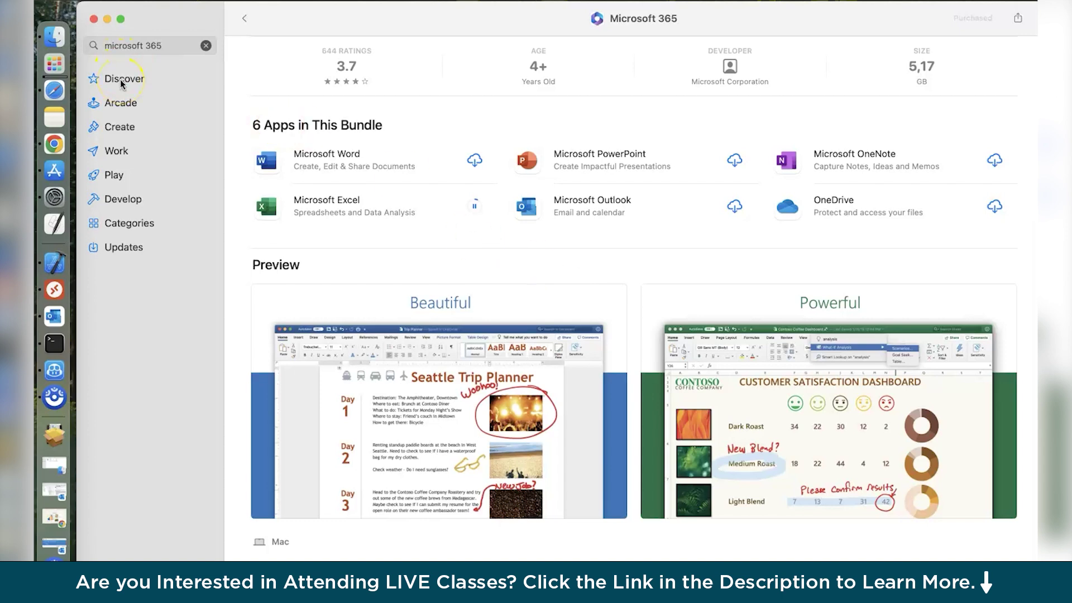
pyautogui.moveTo(74, 92)
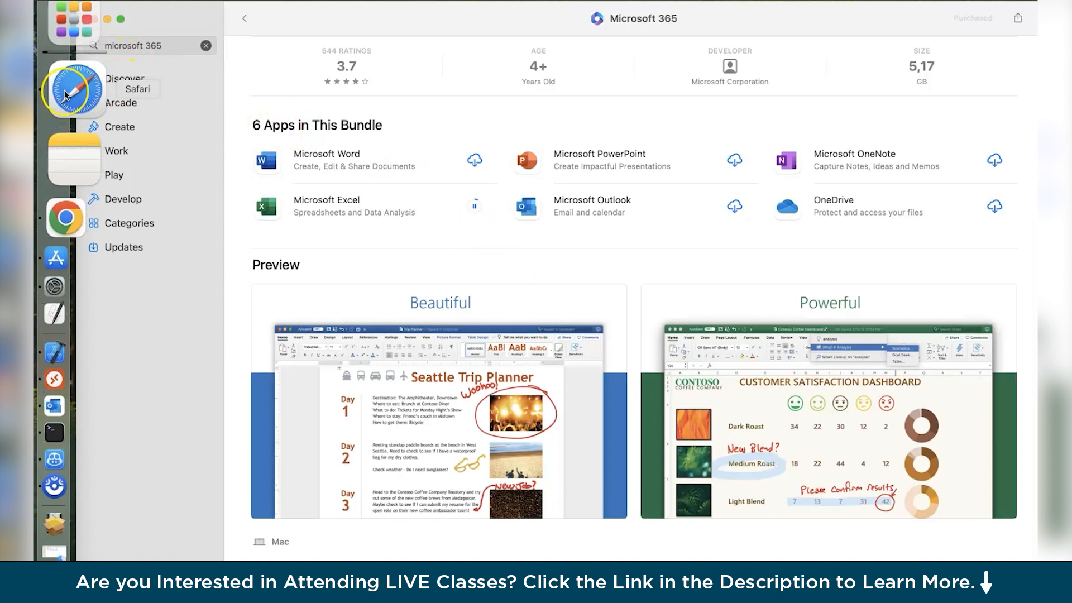
# Return to Safari and open copilot.microsoft.com from the search results
pyautogui.click(76, 89)
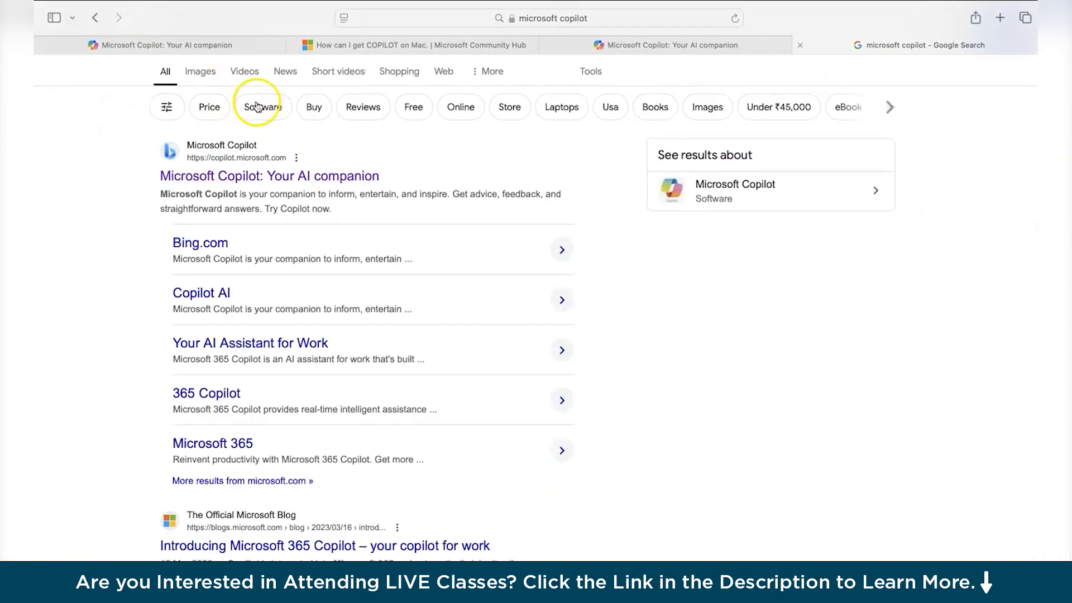
pyautogui.moveTo(290, 186)
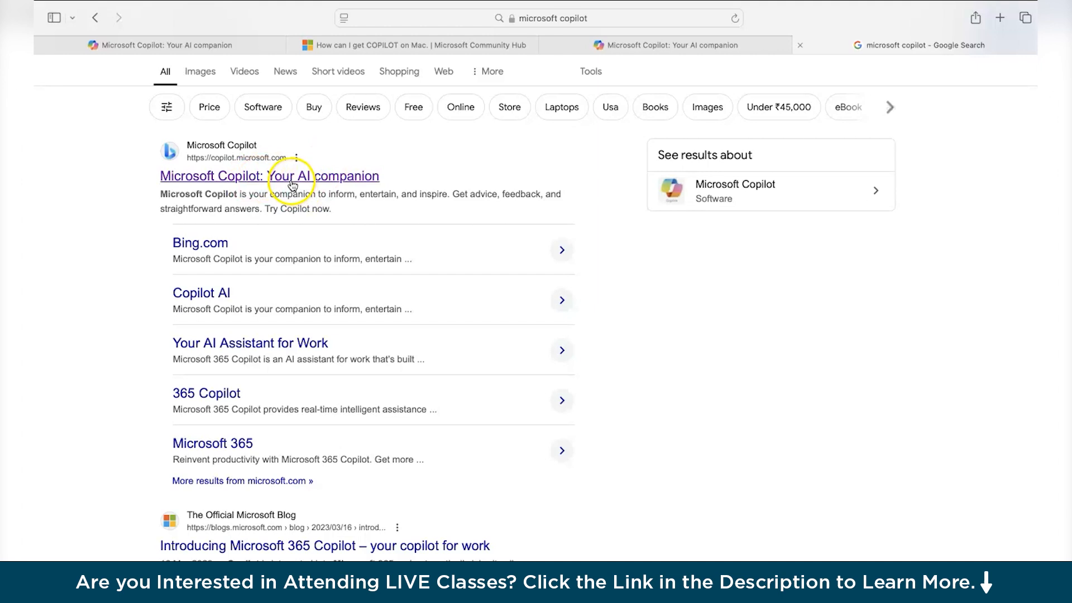
pyautogui.click(269, 175)
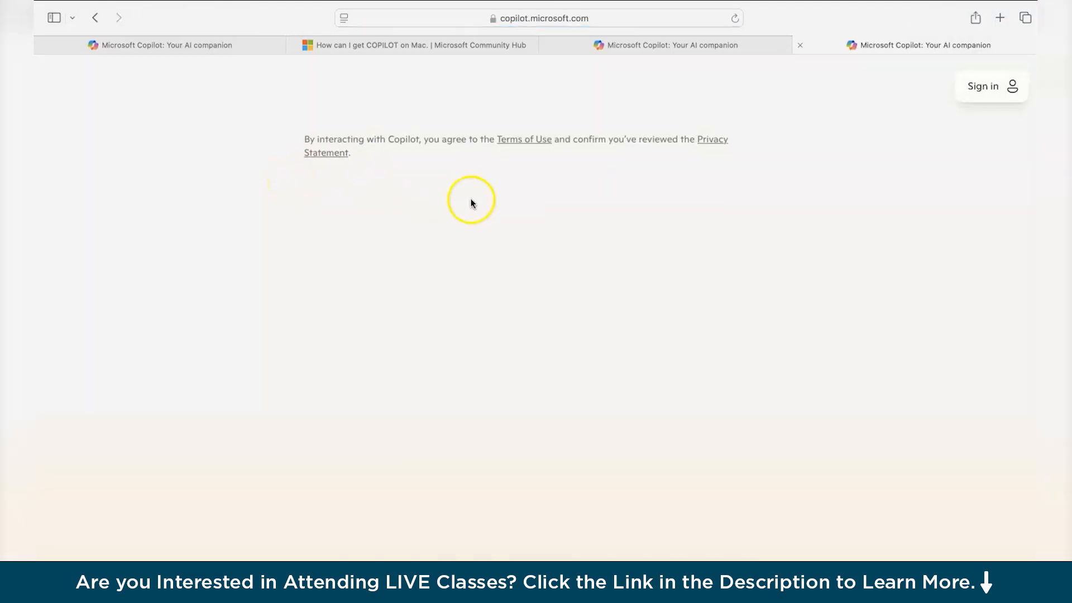
pyautogui.moveTo(422, 412)
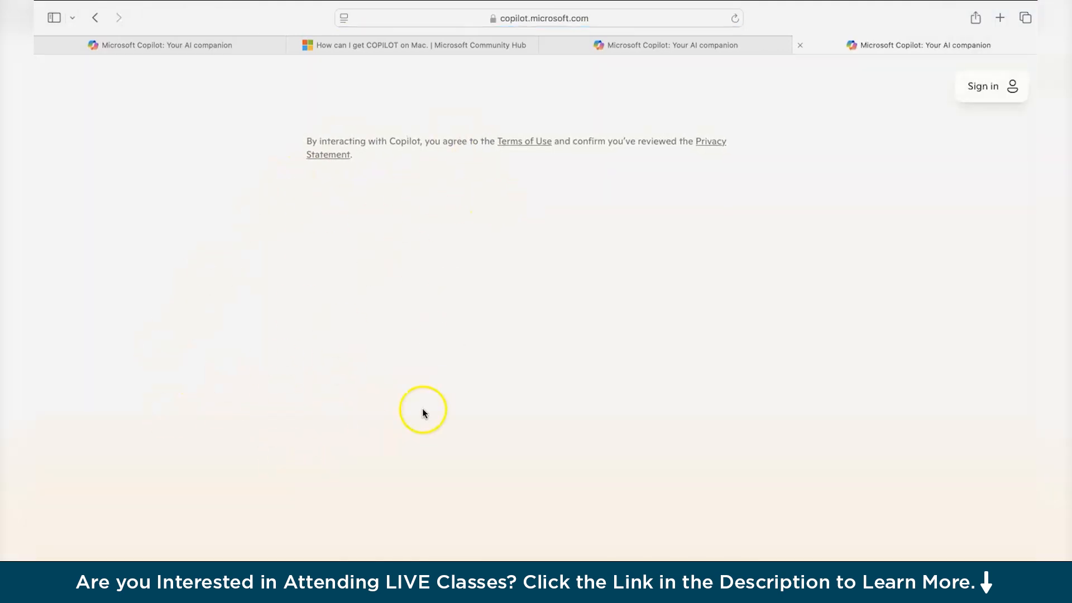
pyautogui.moveTo(422, 412)
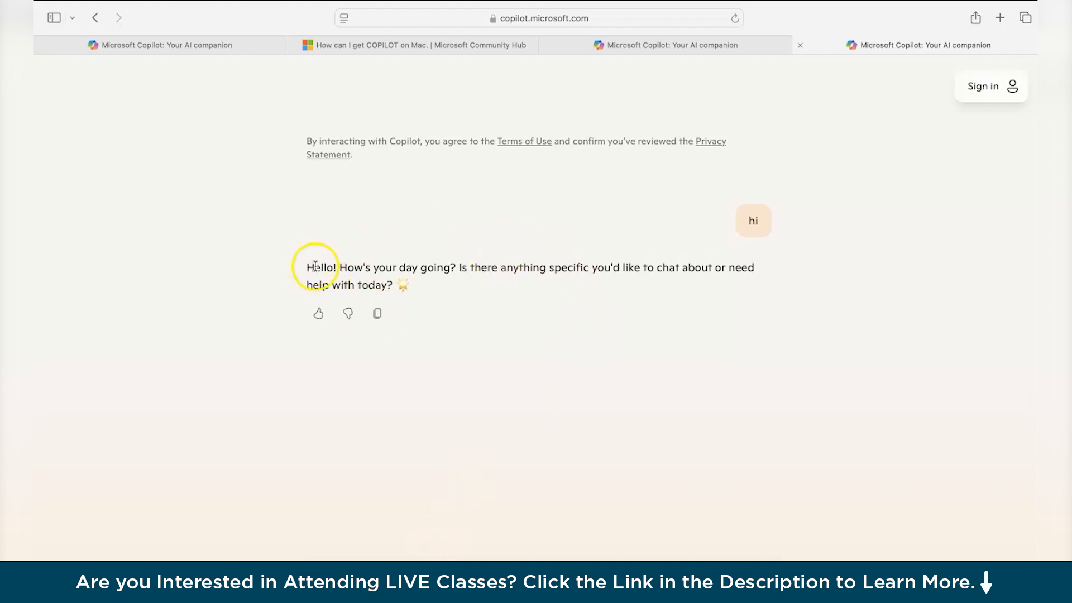
pyautogui.moveTo(461, 271)
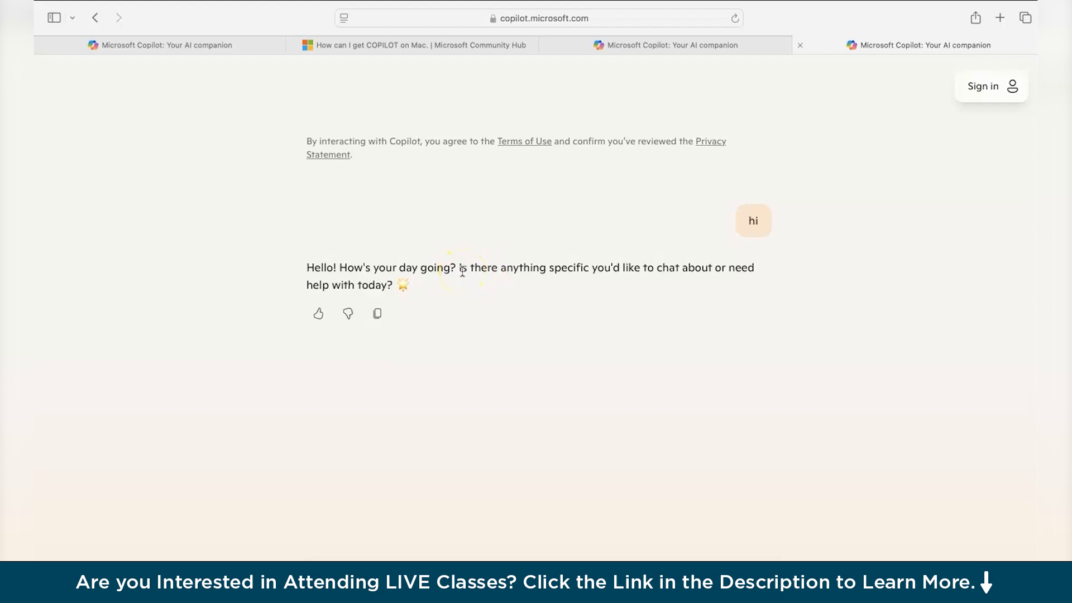
pyautogui.moveTo(460, 314)
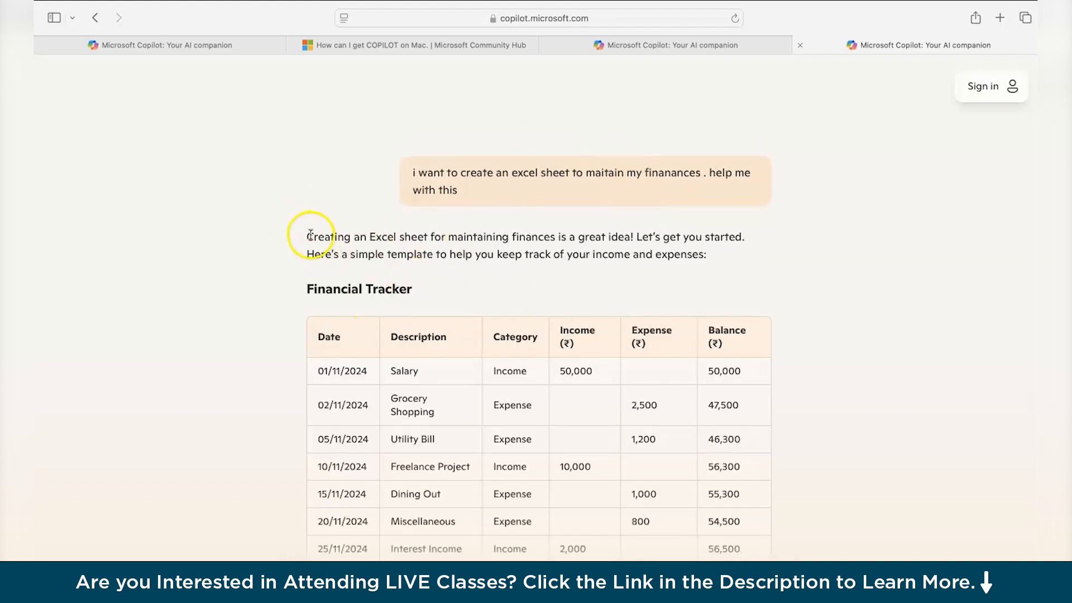
# Scroll through Copilot's Financial Tracker template with income, expense and balance columns
pyautogui.scroll(-3)
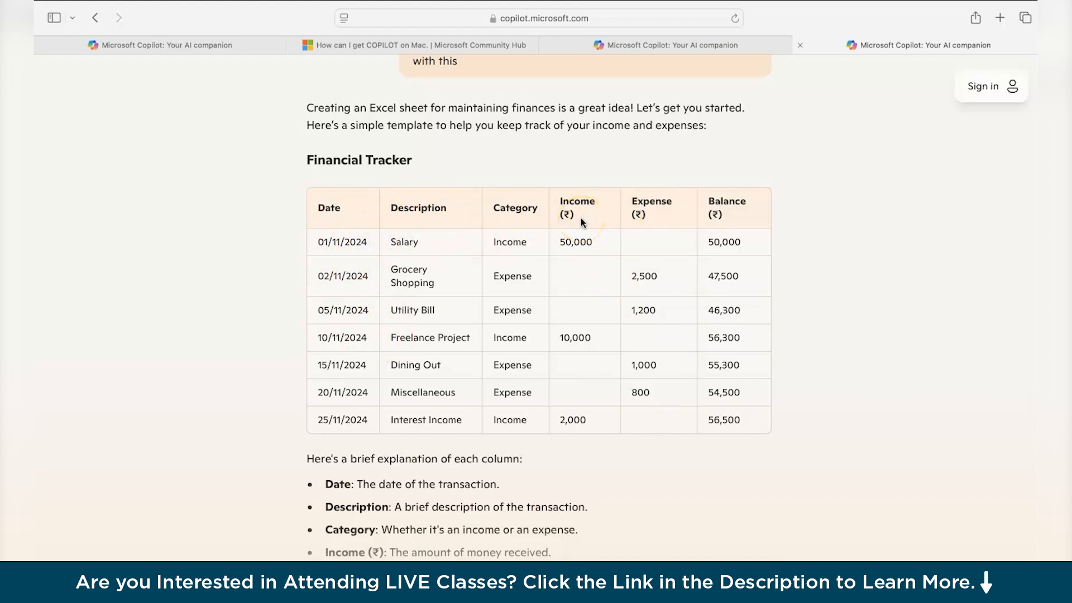
pyautogui.scroll(-3)
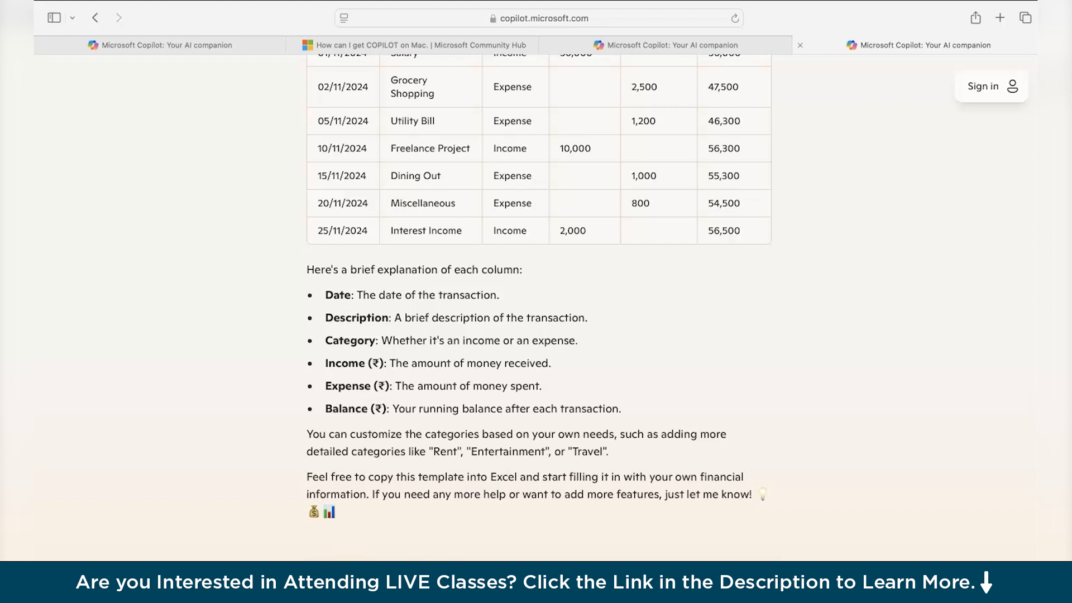
# Scroll through Copilot's numbered Excel setup steps and running-balance formula
pyautogui.scroll(3)
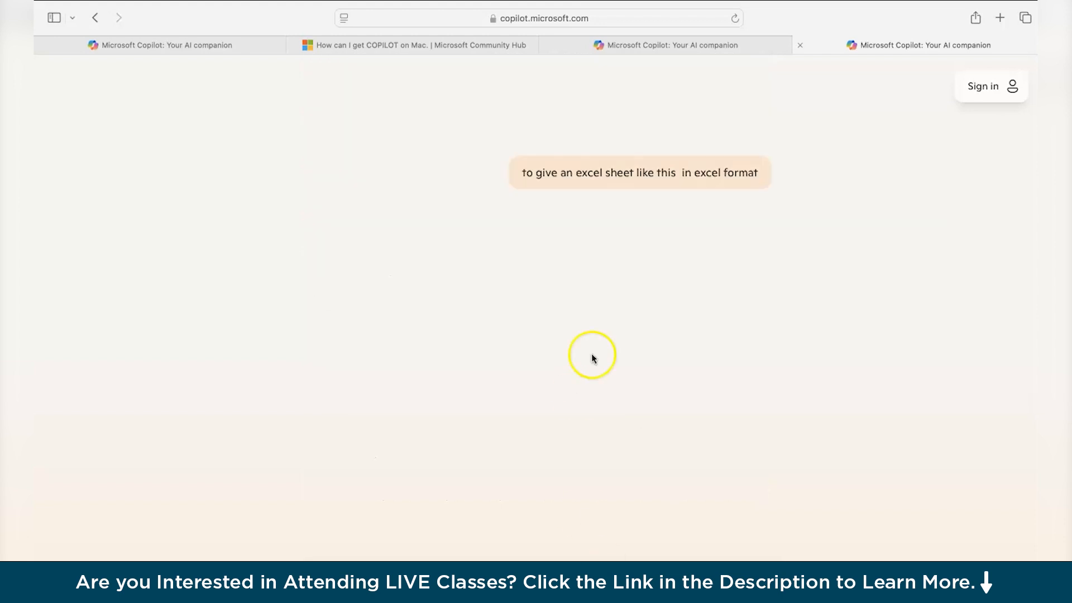
pyautogui.scroll(-3)
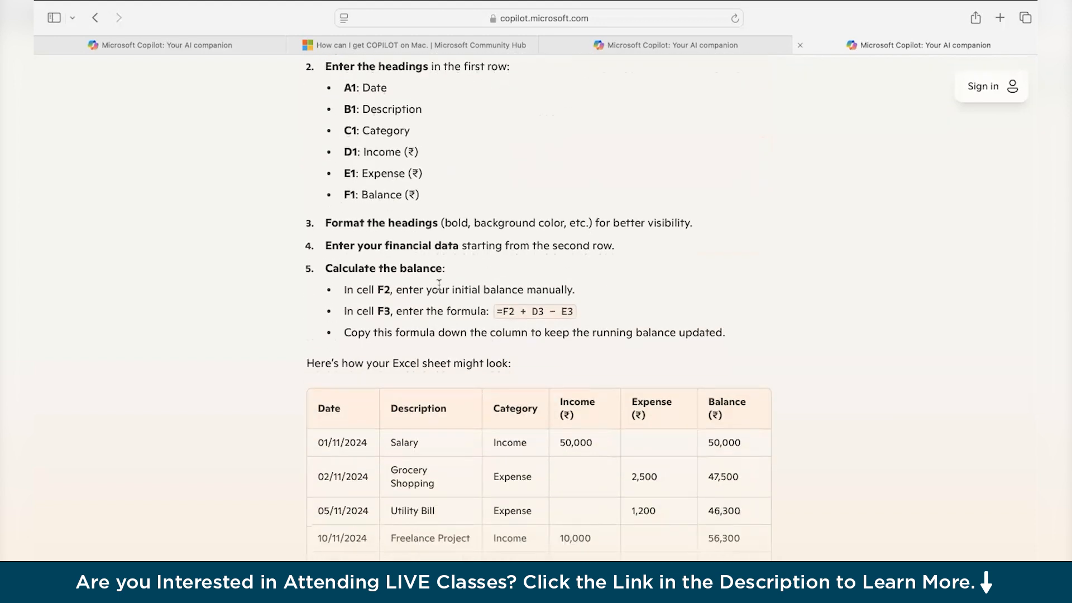
pyautogui.scroll(3)
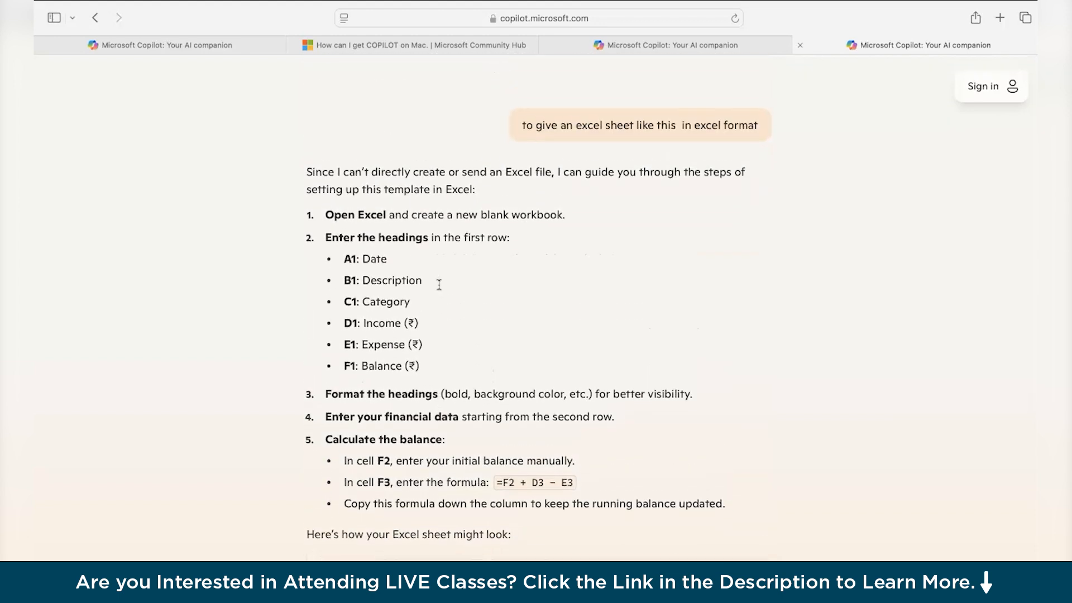
pyautogui.scroll(3)
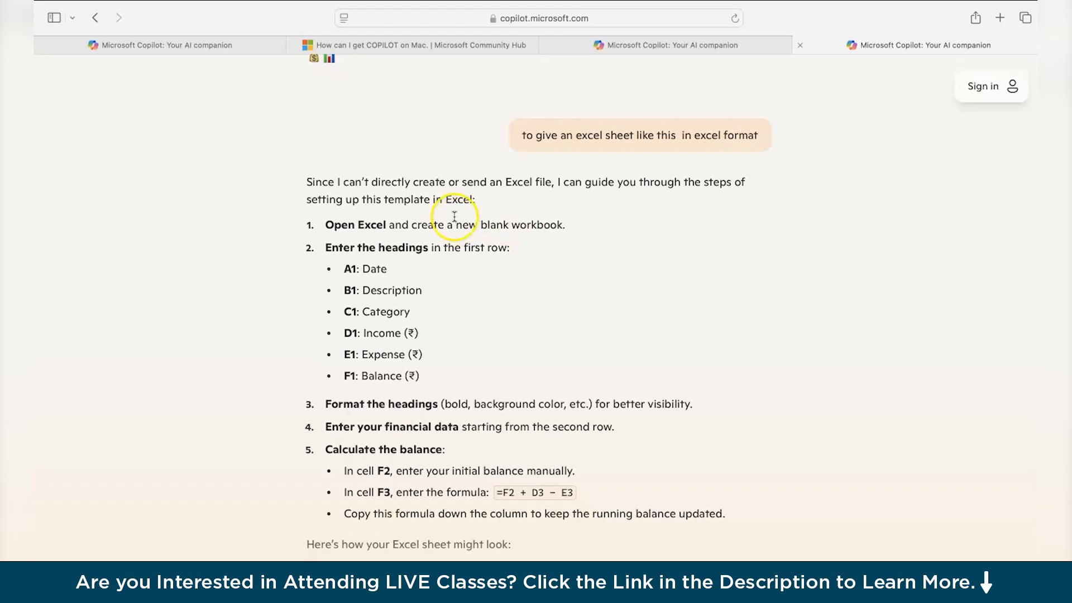
pyautogui.moveTo(495, 450)
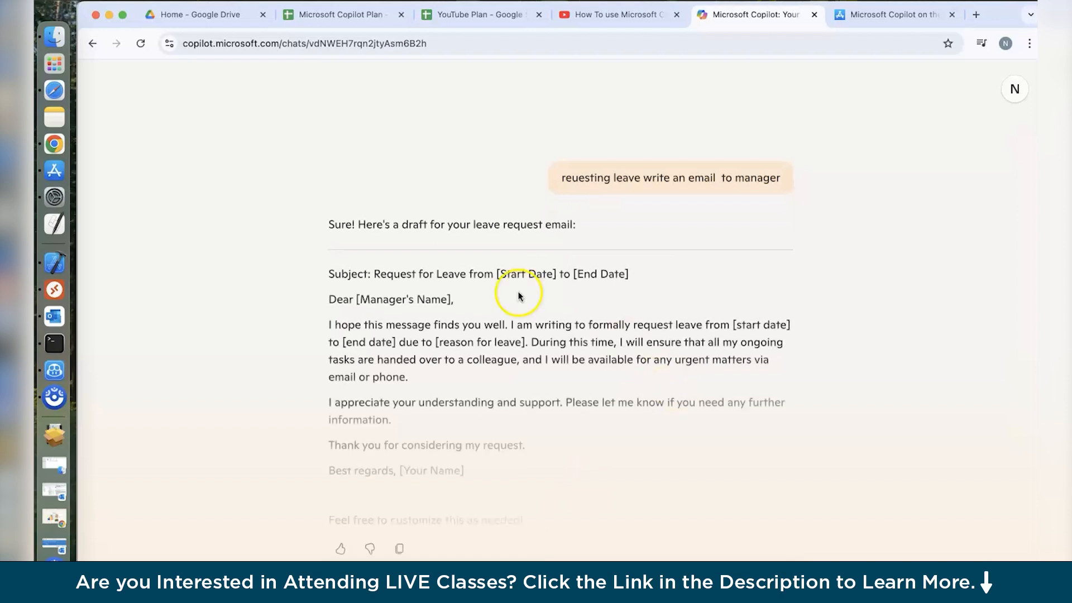
# Scroll up through Copilot's drafted leave-request email to the manager
pyautogui.scroll(3)
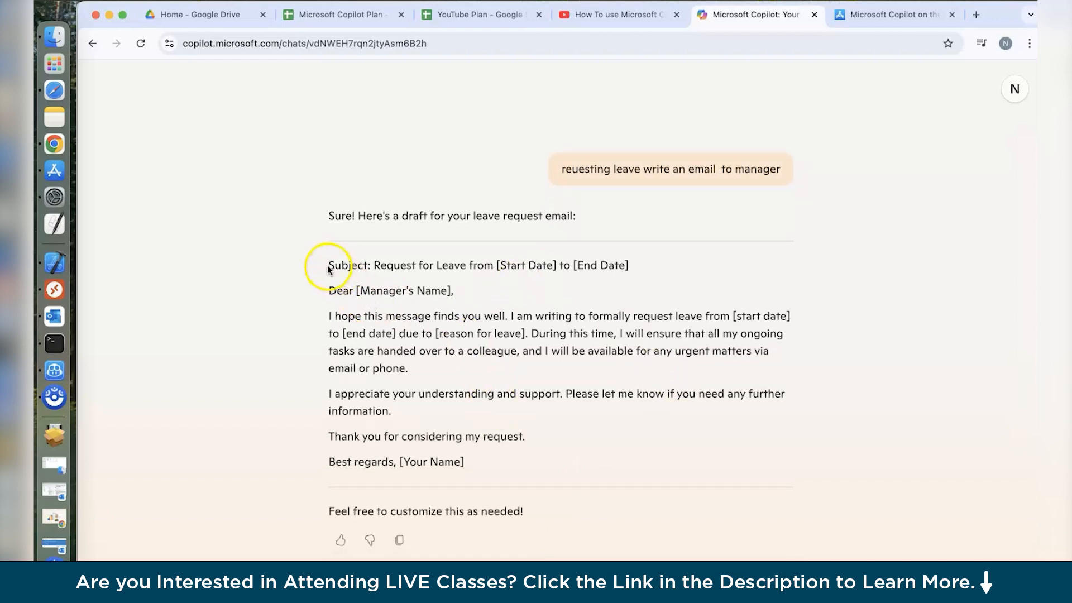